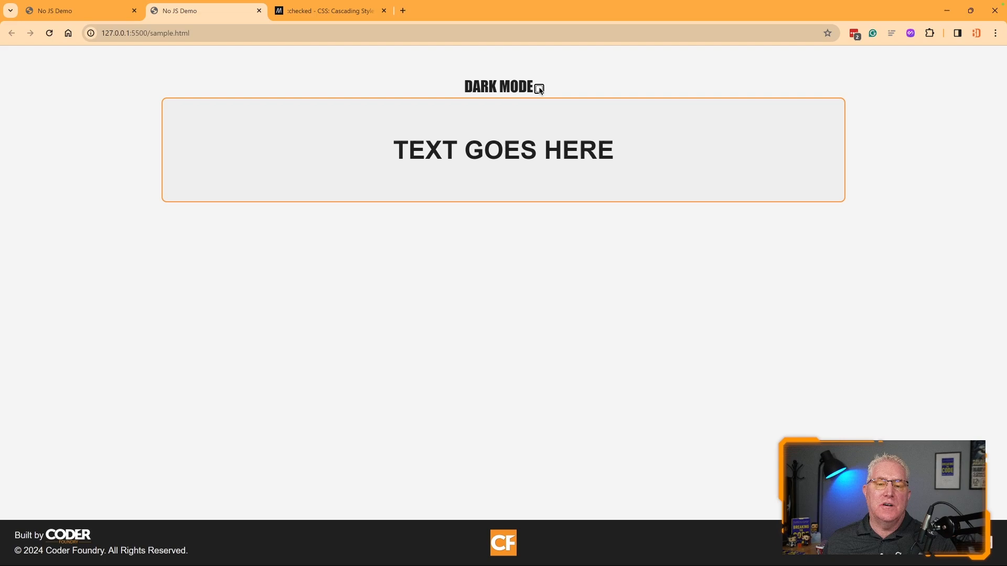
Toggle the text box's dark mode on and off, then view MDN's :checked reference page
left_click(539, 88)
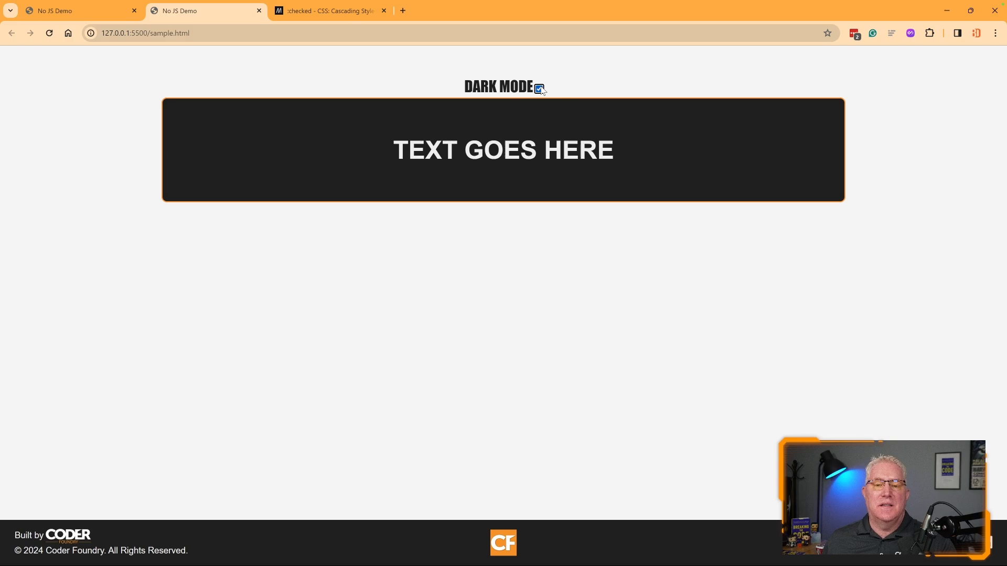
left_click(538, 89)
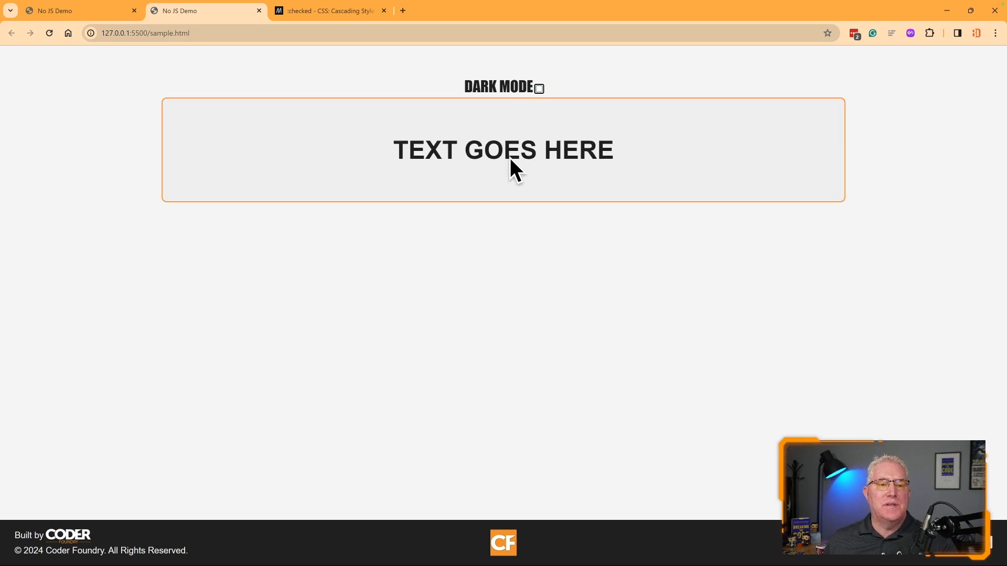
mouse_move(545, 153)
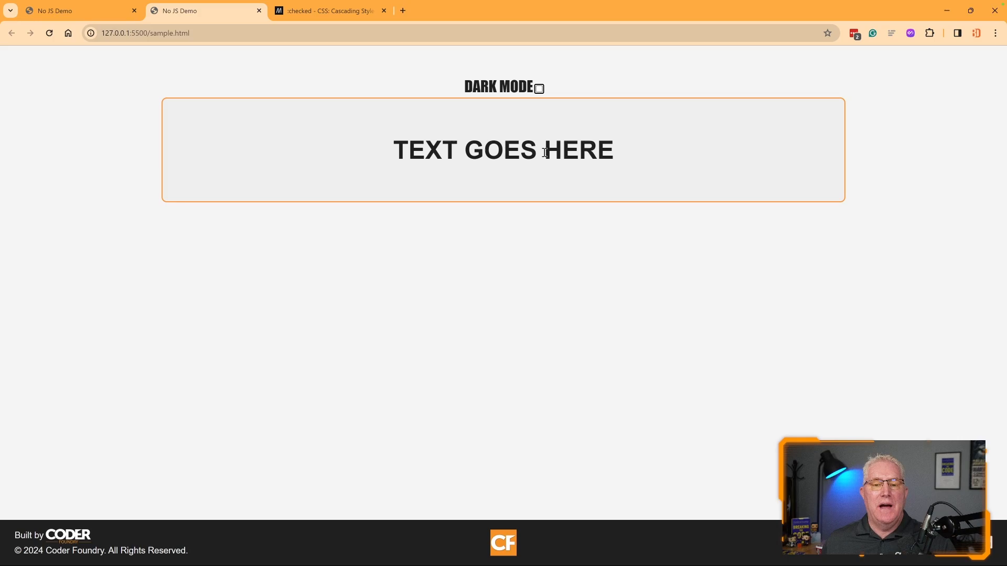
left_click(324, 10)
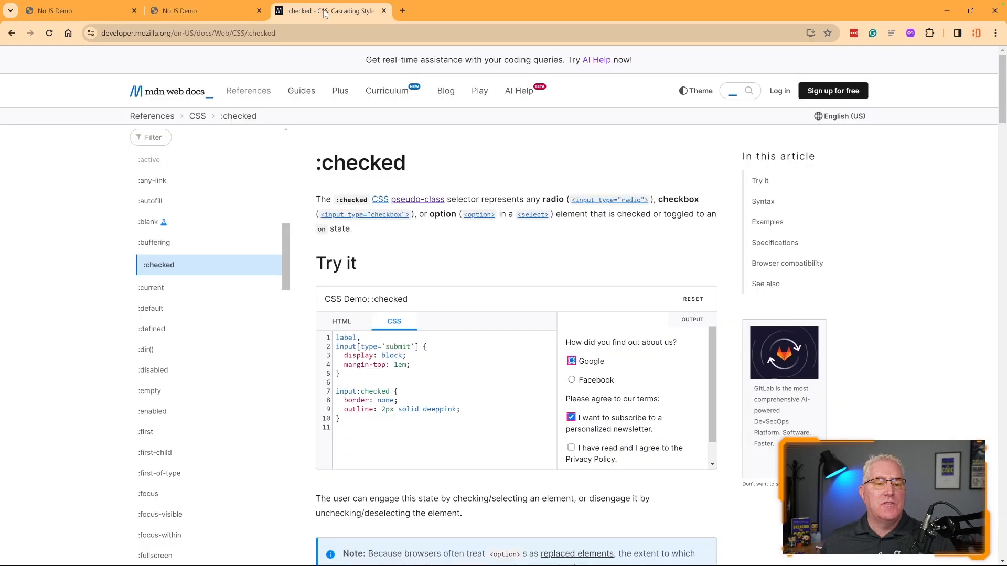
mouse_move(526, 198)
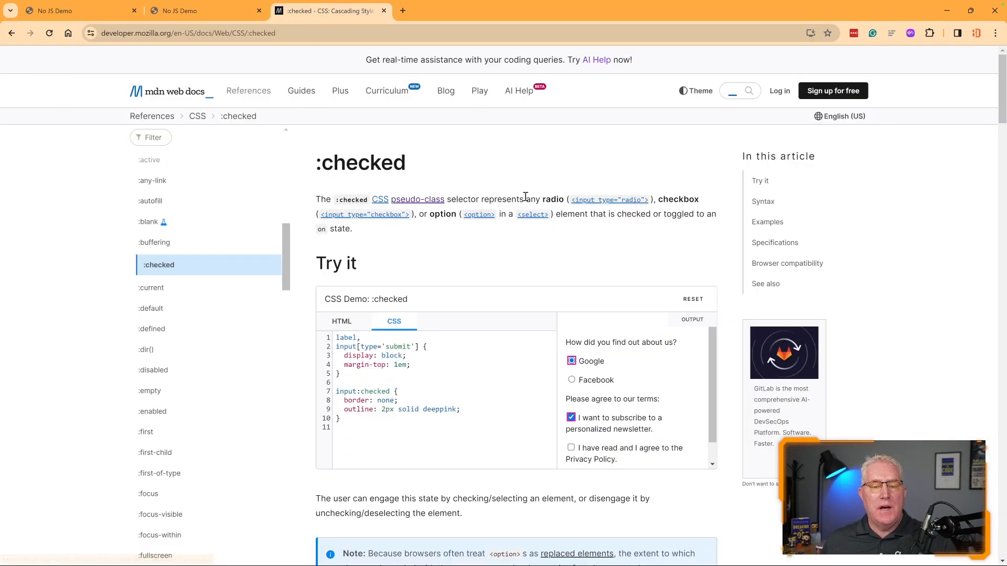
mouse_move(456, 199)
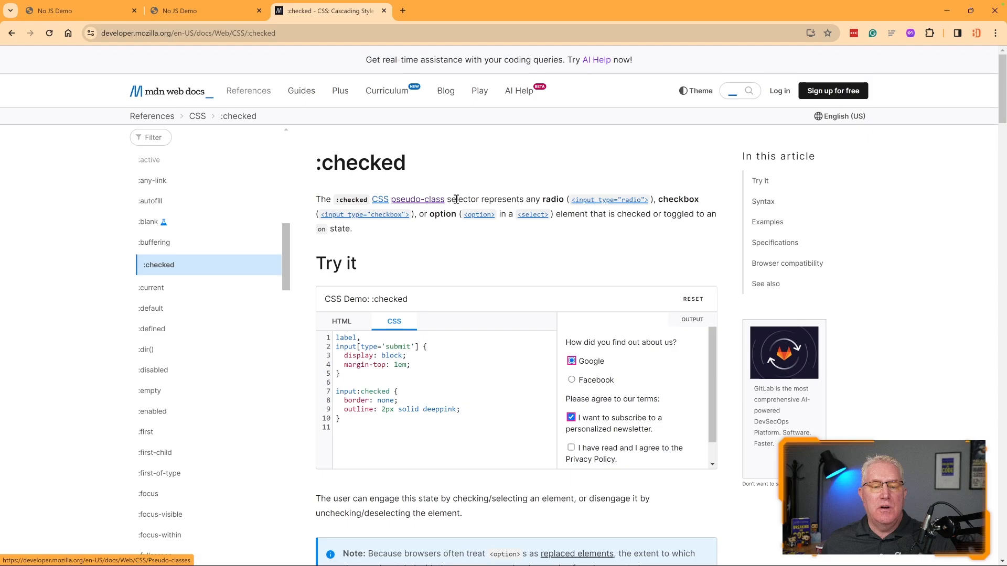
mouse_move(642, 204)
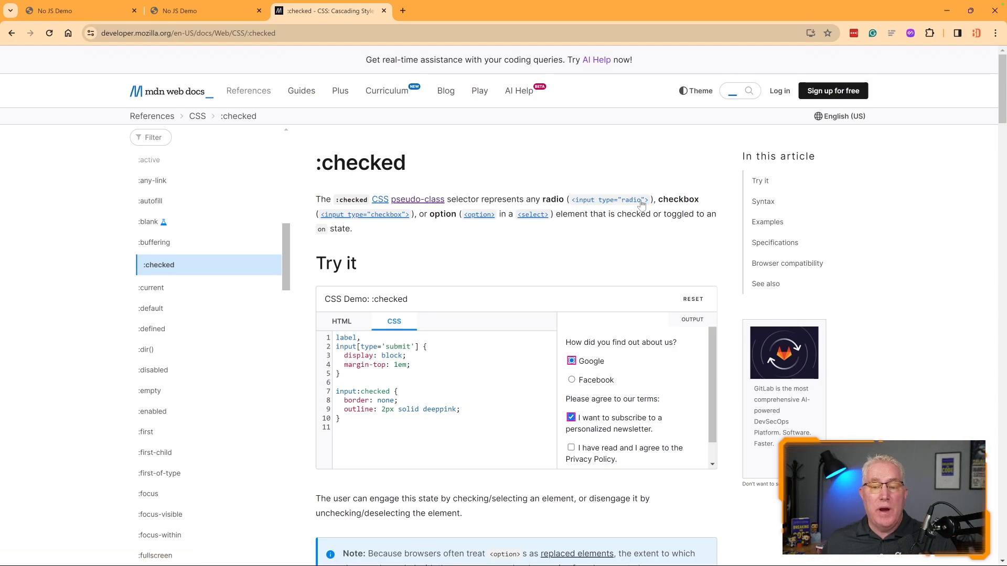
mouse_move(437, 214)
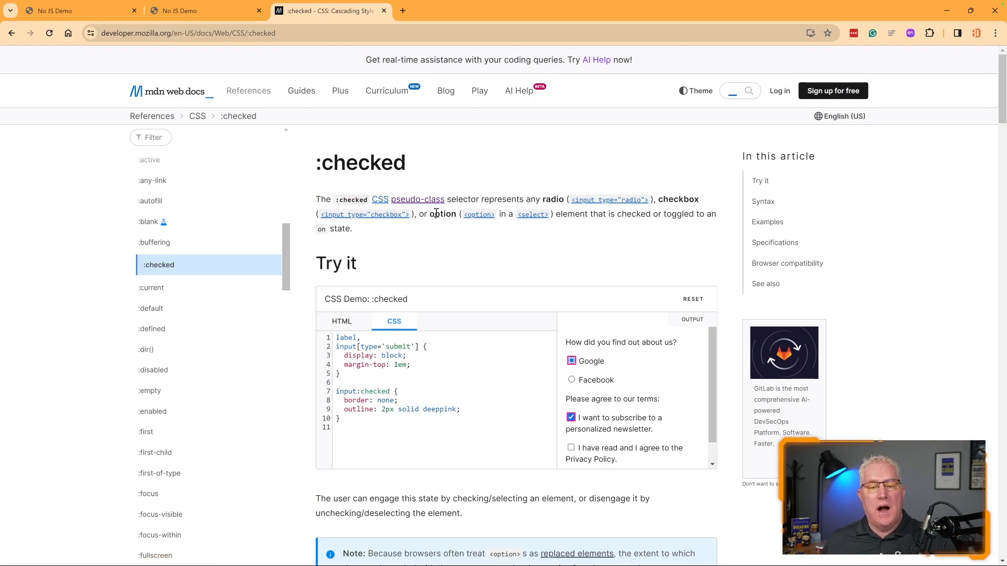
mouse_move(674, 213)
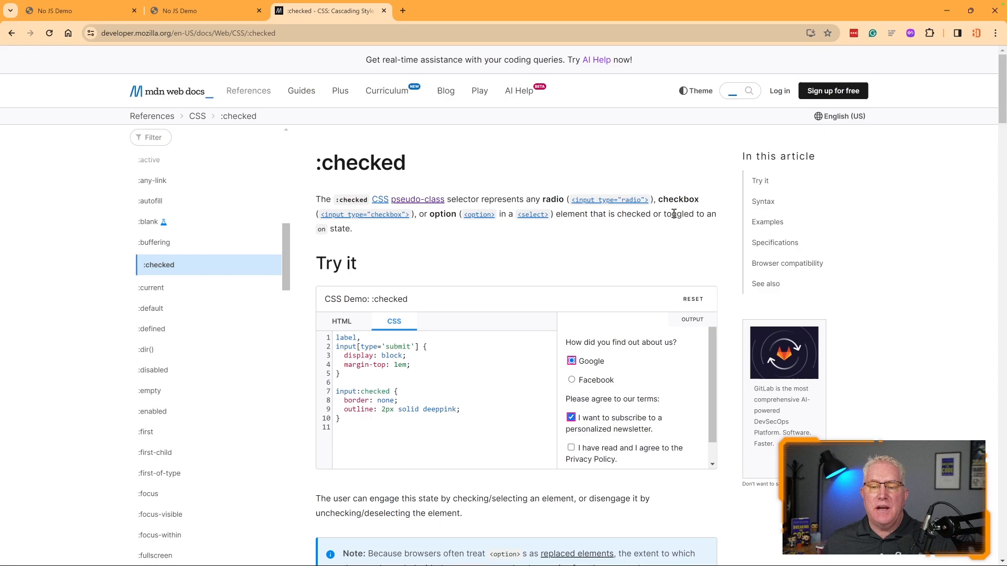
mouse_move(416, 227)
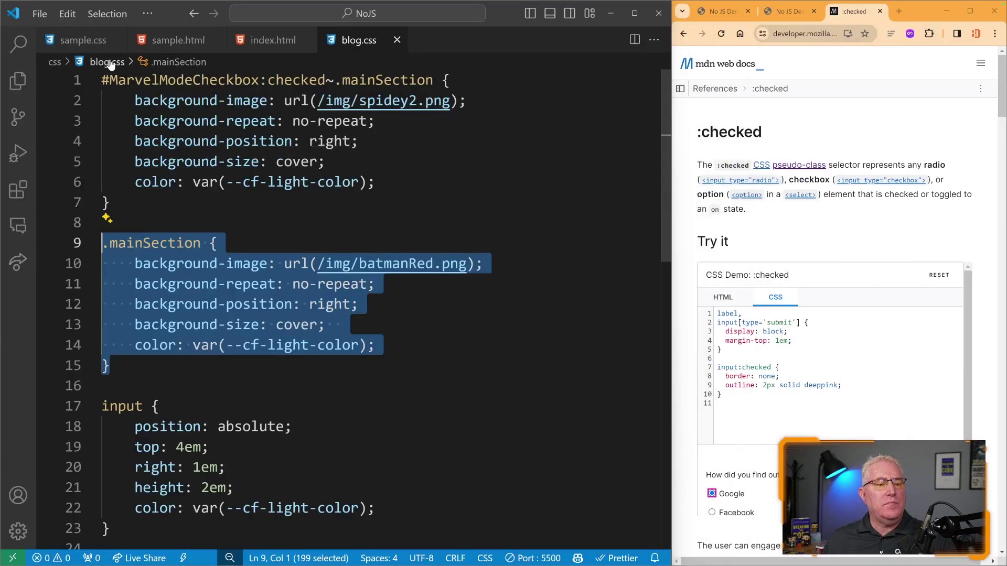
Review sample.css's DarkModeCheckbox :checked rule and tick Dark Mode to darken the preview box
left_click(79, 40)
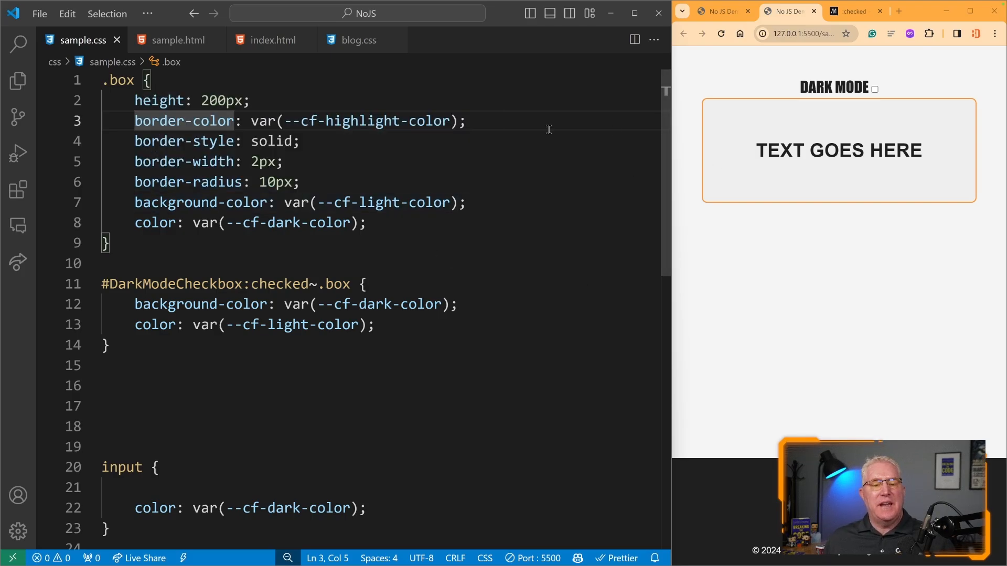
mouse_move(714, 103)
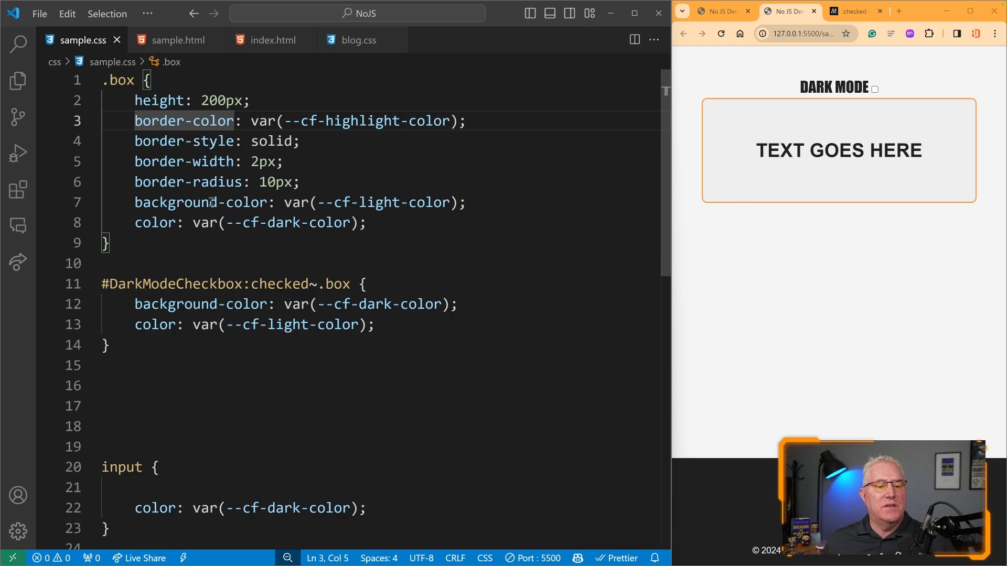
mouse_move(740, 159)
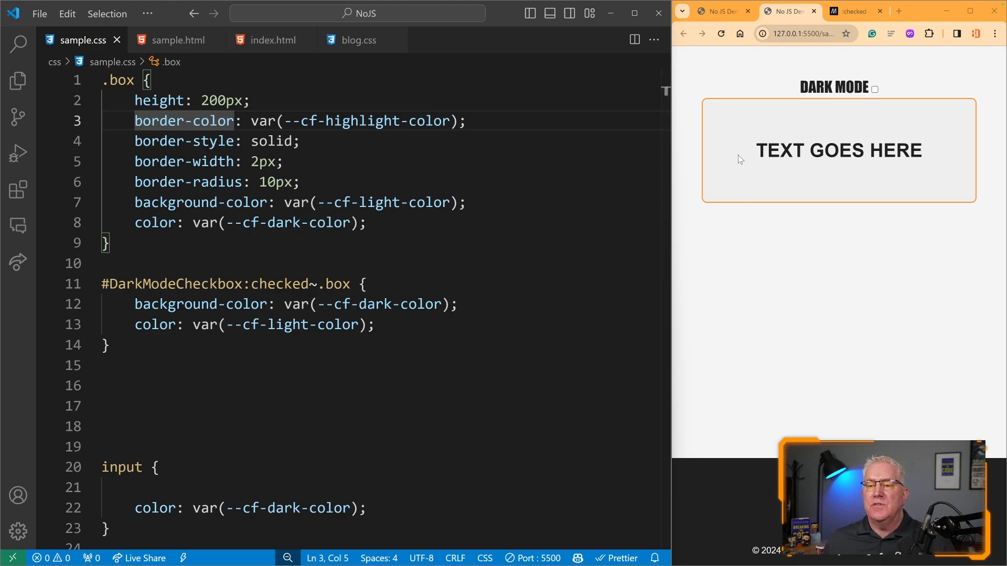
mouse_move(814, 188)
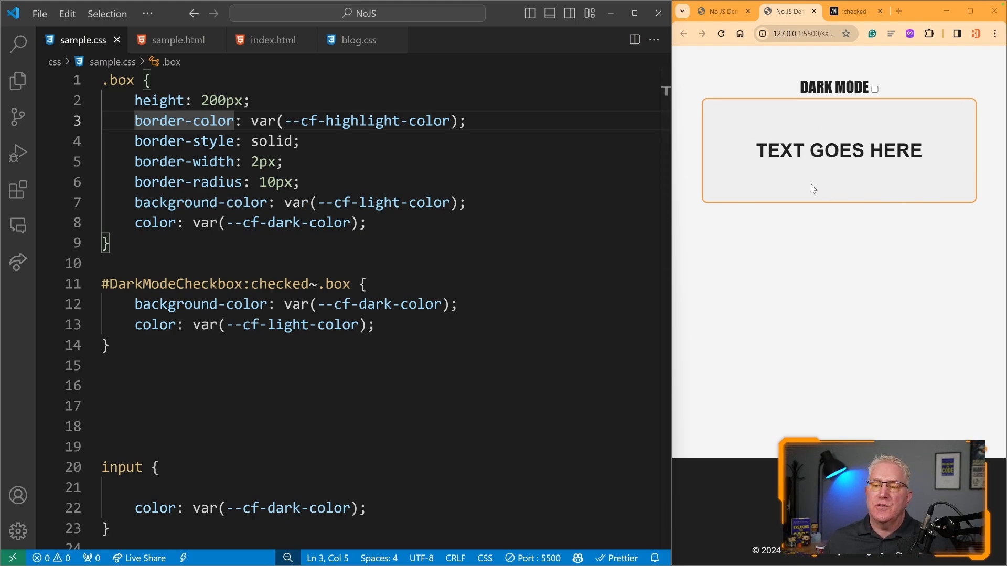
left_click(874, 89)
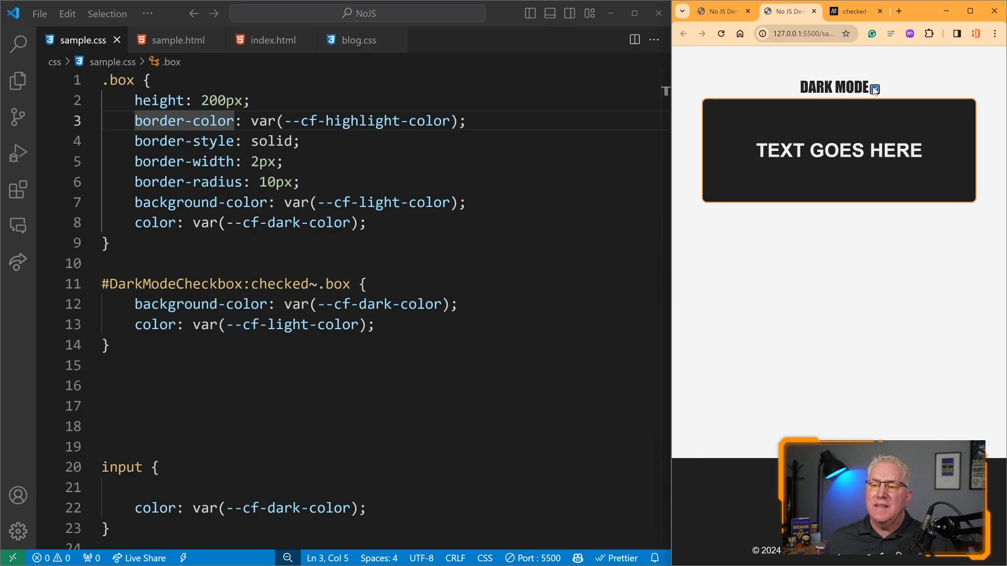
left_click(874, 89)
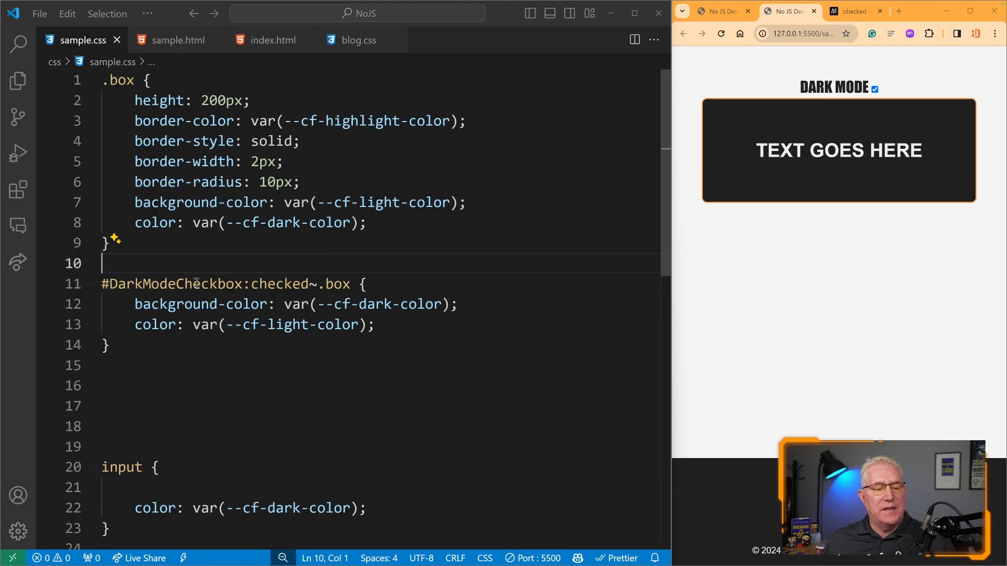
mouse_move(307, 285)
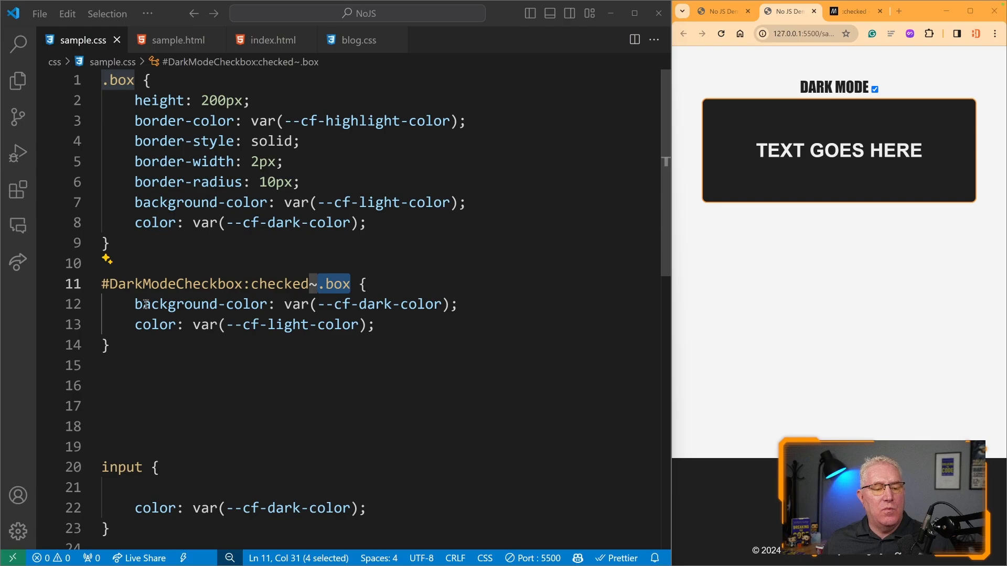
mouse_move(155, 324)
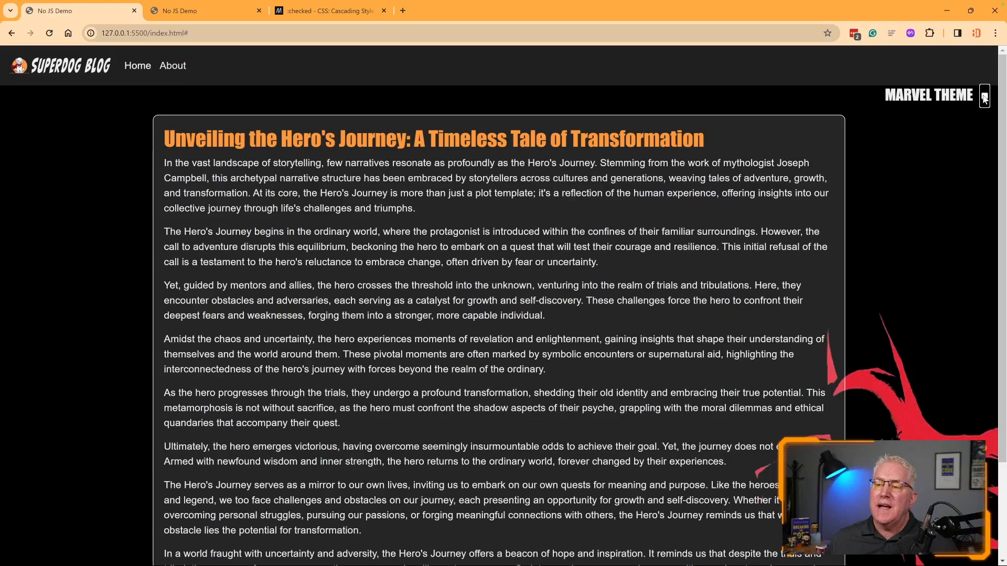
Tick the Marvel Theme checkbox to show the Spider-Man background behind the article
left_click(984, 95)
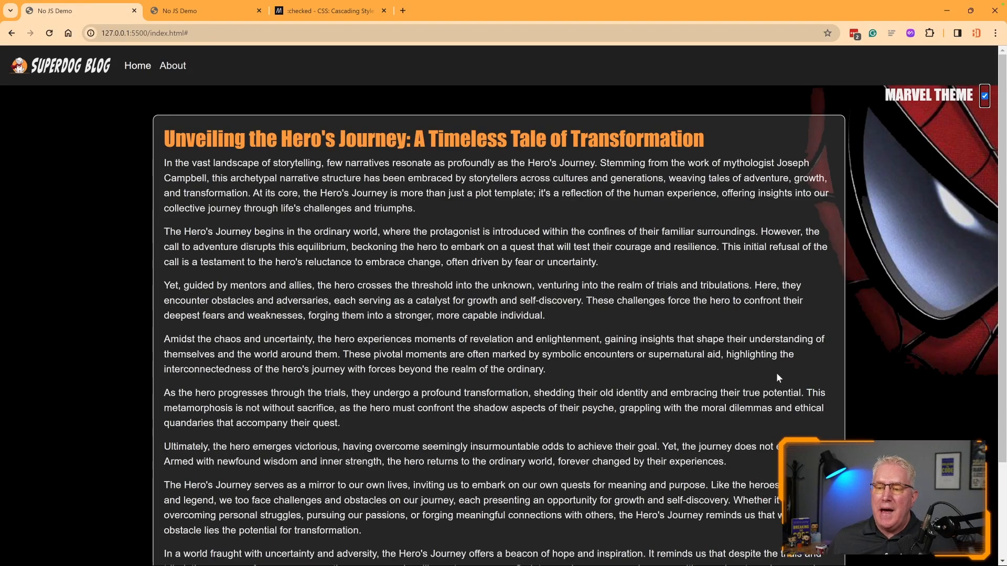
mouse_move(838, 237)
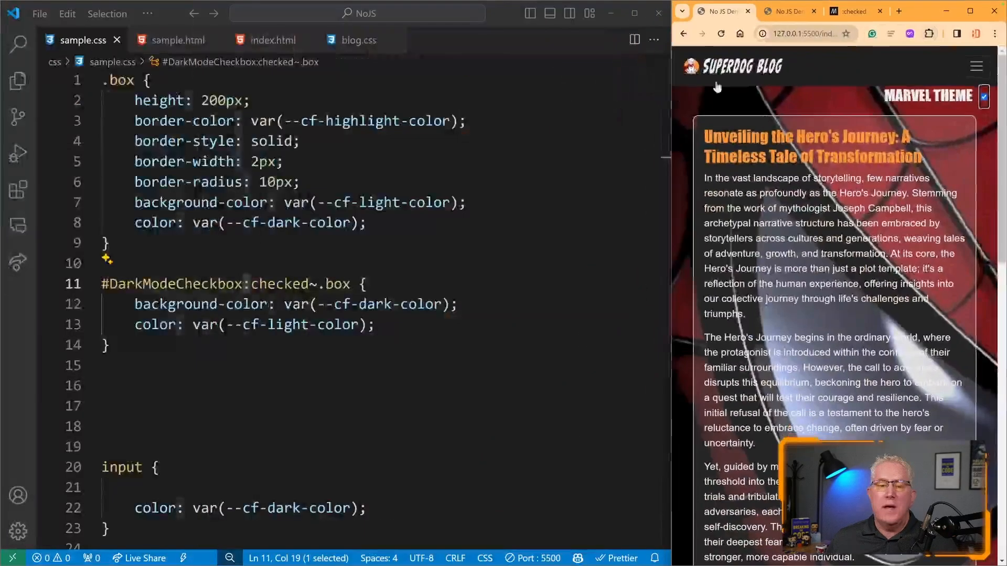
Highlight blog.css's spidey2 background-image declaration, then untick Marvel Theme to restore the Batman image
left_click(359, 39)
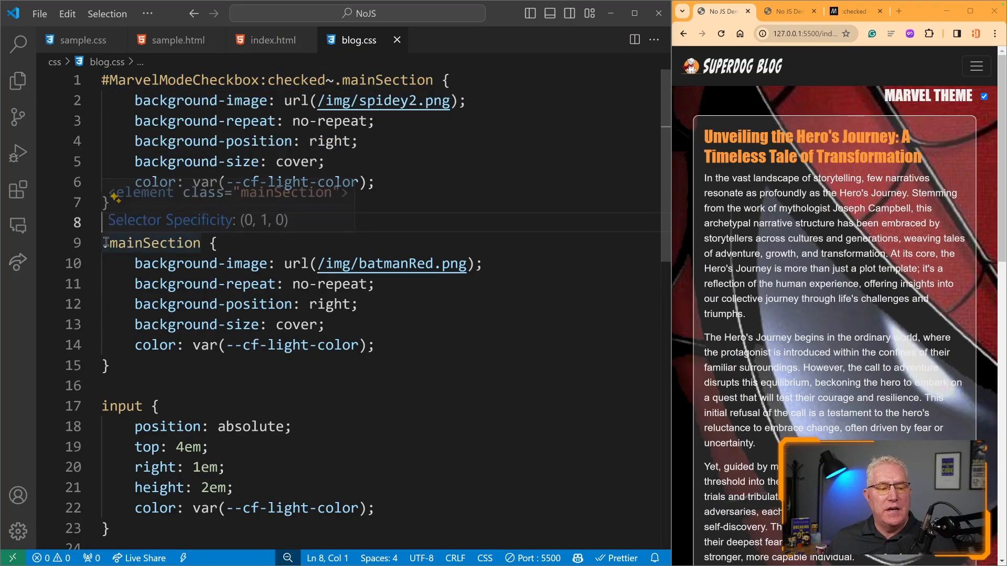
left_click_drag(103, 243, 109, 367)
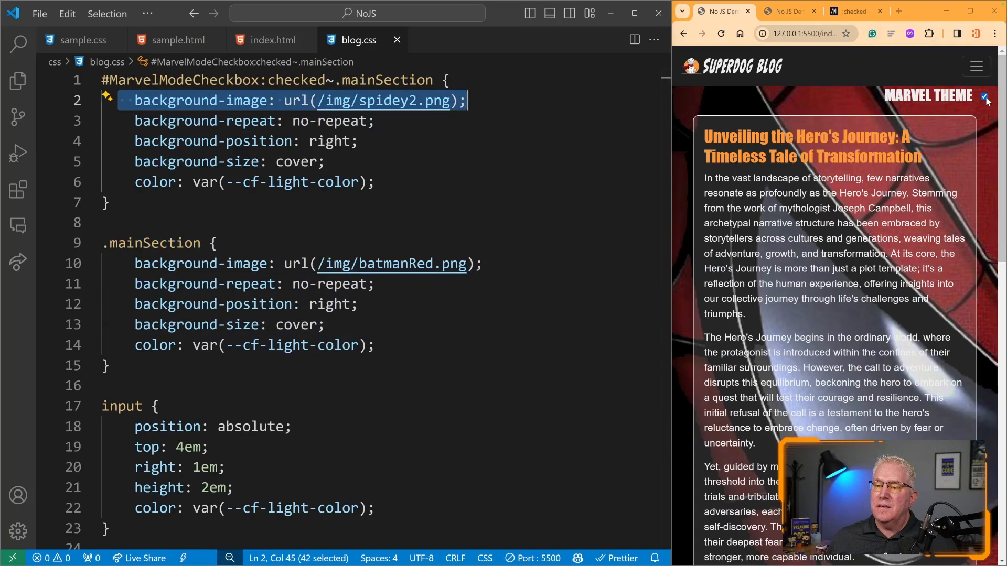
left_click(984, 97)
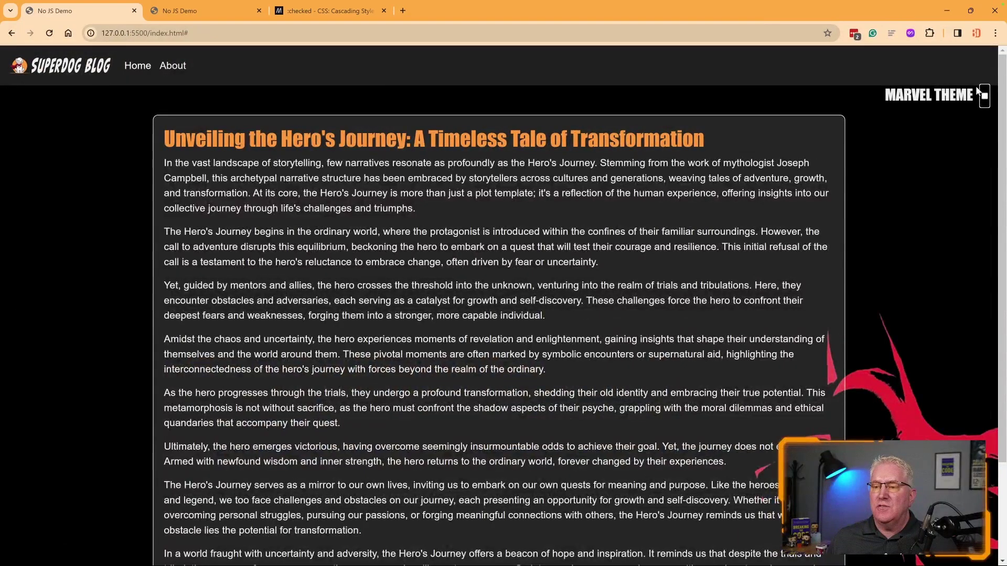
Re-tick Marvel Theme to restore Spider-Man, then return to MDN's :checked page
left_click(984, 96)
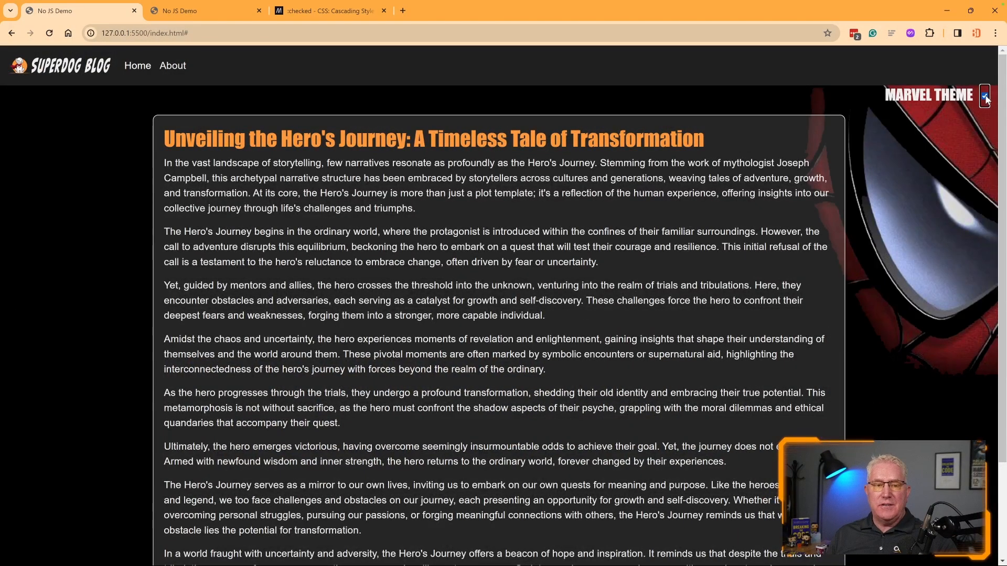
left_click(328, 10)
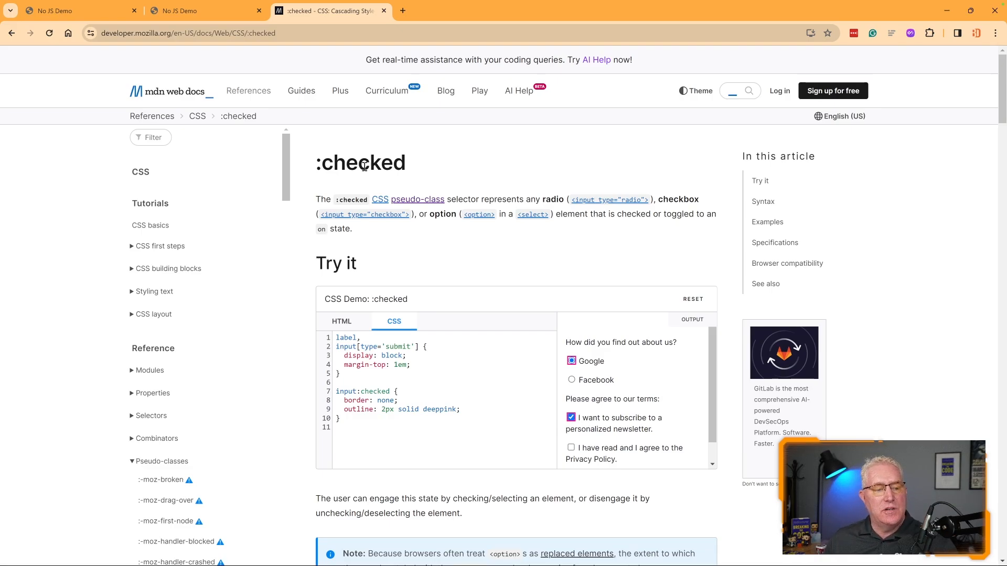
mouse_move(3, 380)
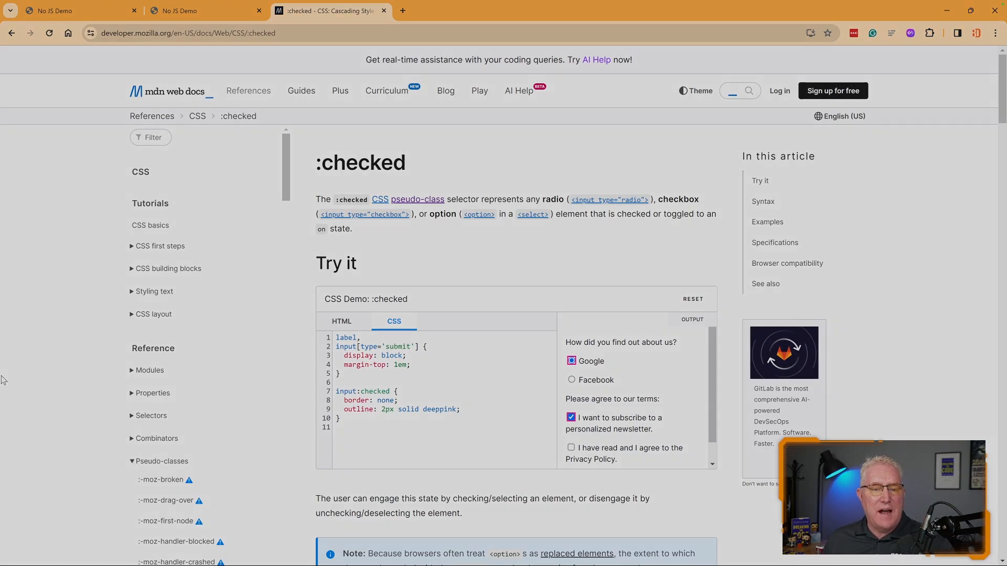